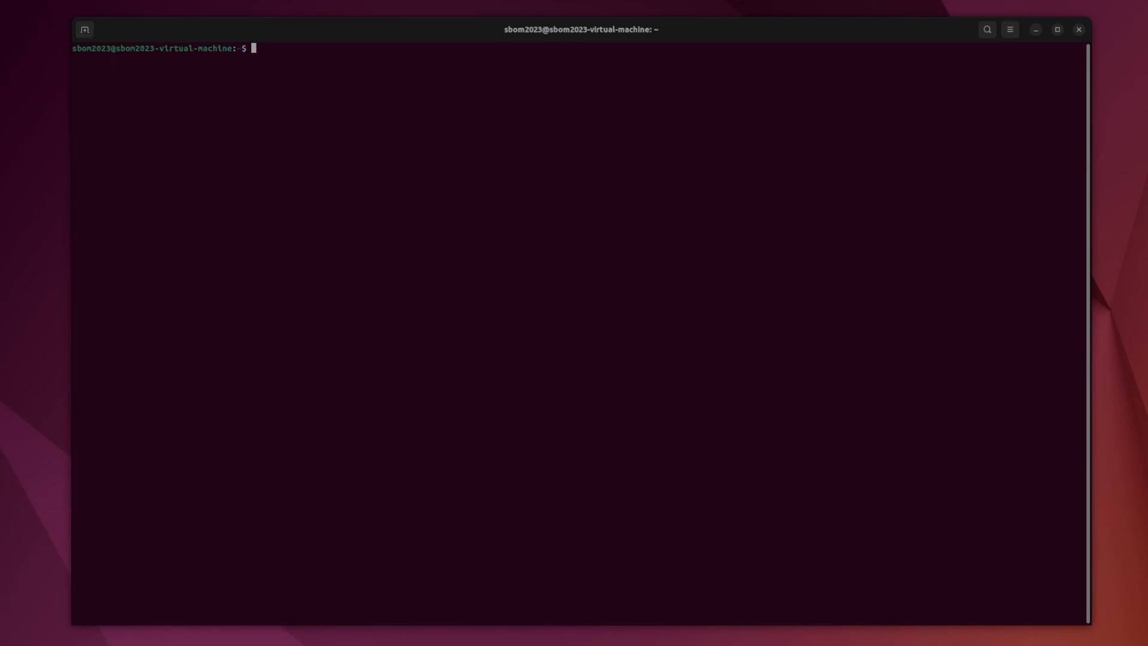
# Step: Install cyclonedx-go with go install github.com/ozonru/cyclonedx-go/cmd/cyclonedx-go@latest
pyautogui.write('go install')
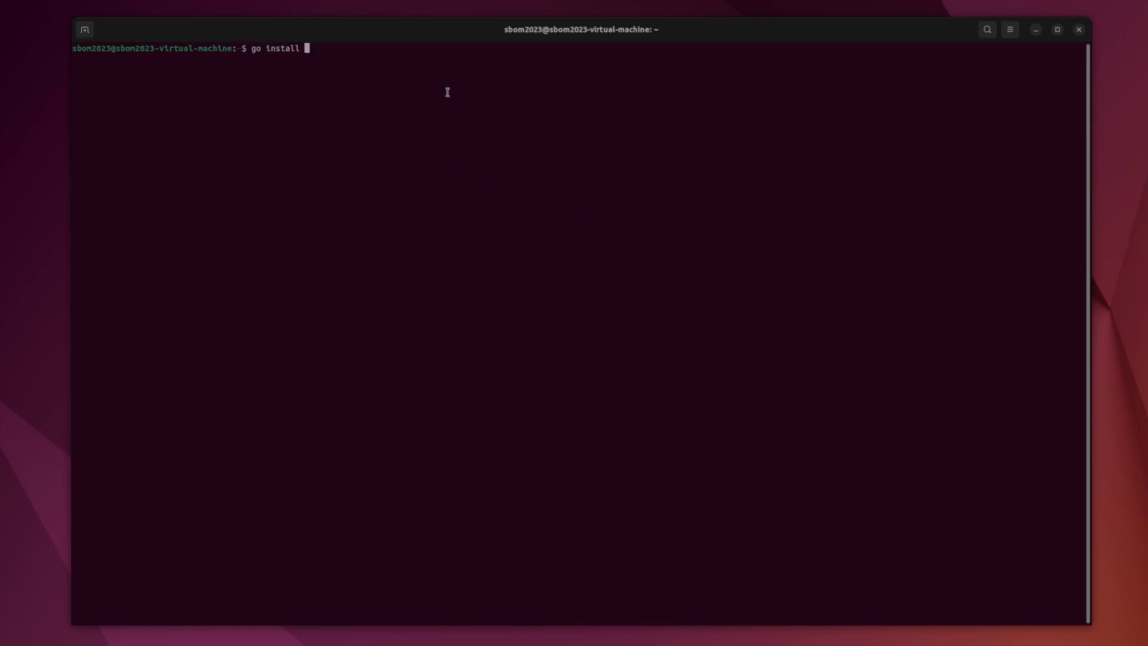
pyautogui.write('github.com/ozonru/cyclonedx-go/cmd/cyclonedx-go@latest')
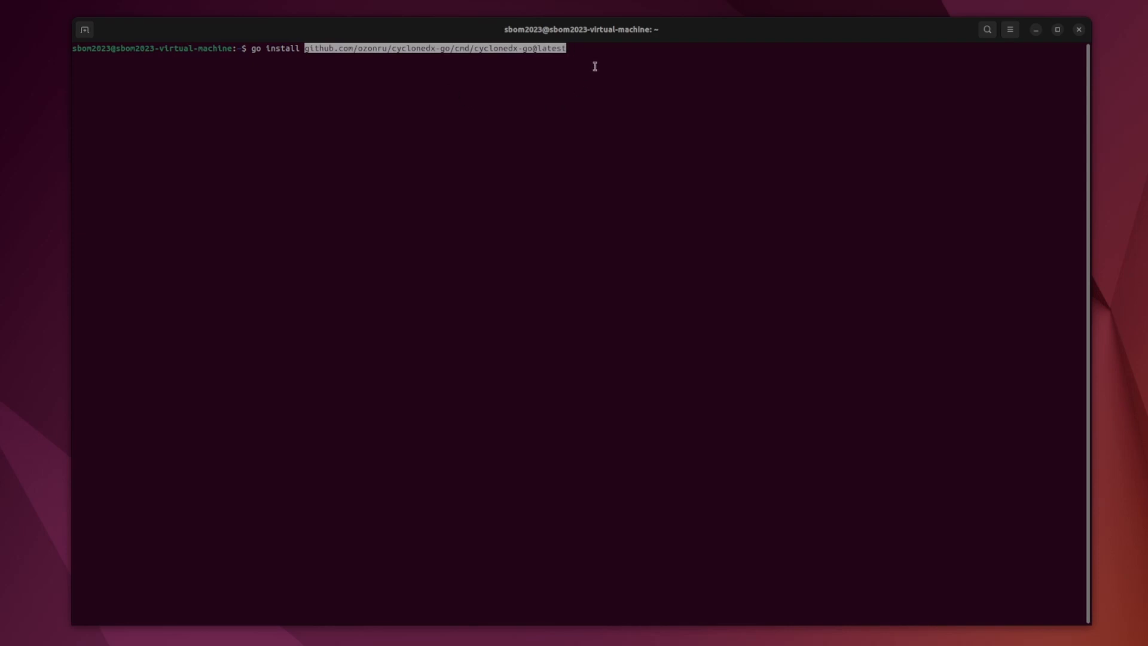
pyautogui.press('Return')
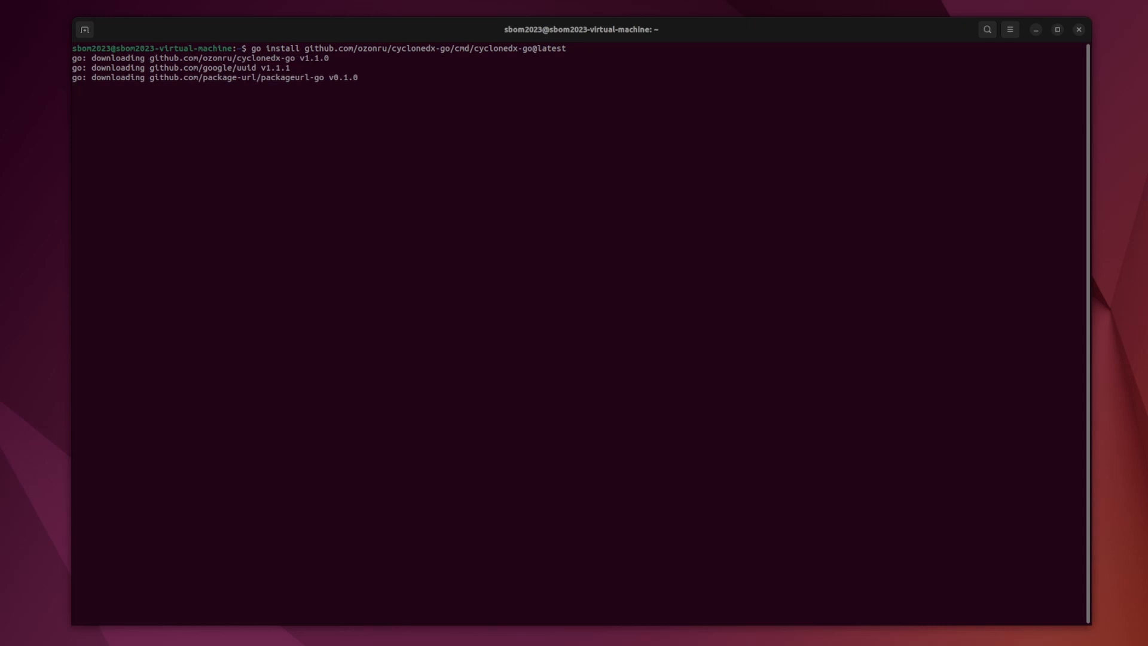
# Step: List the home folder and move into the go/ folder to look for the binary
pyautogui.write('ls')
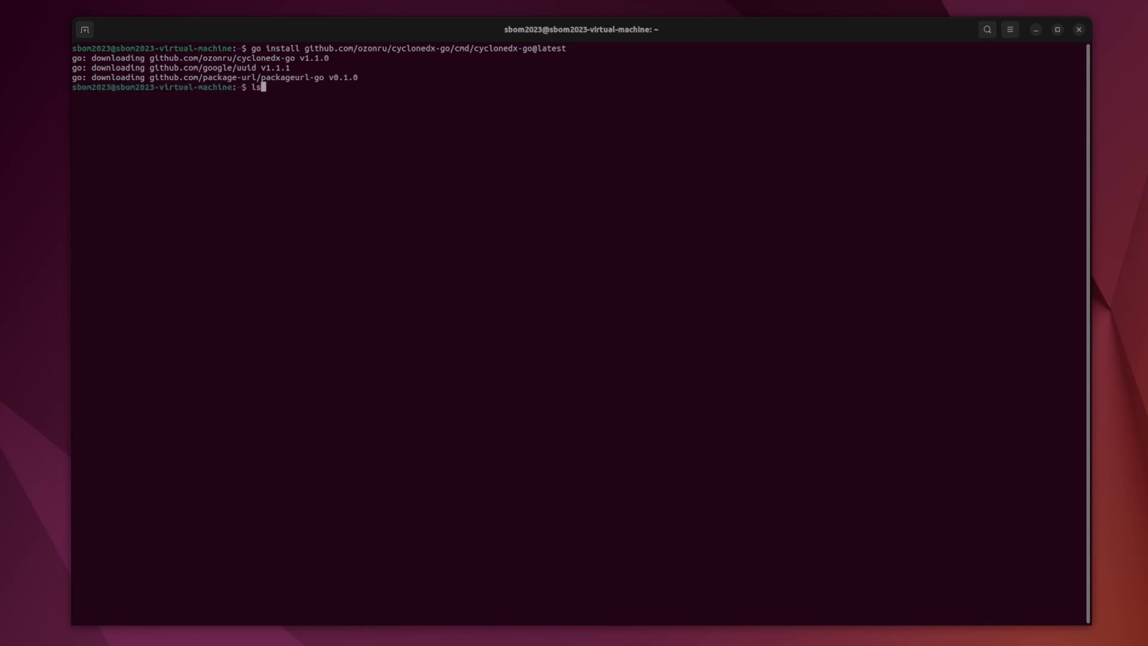
pyautogui.press('Return')
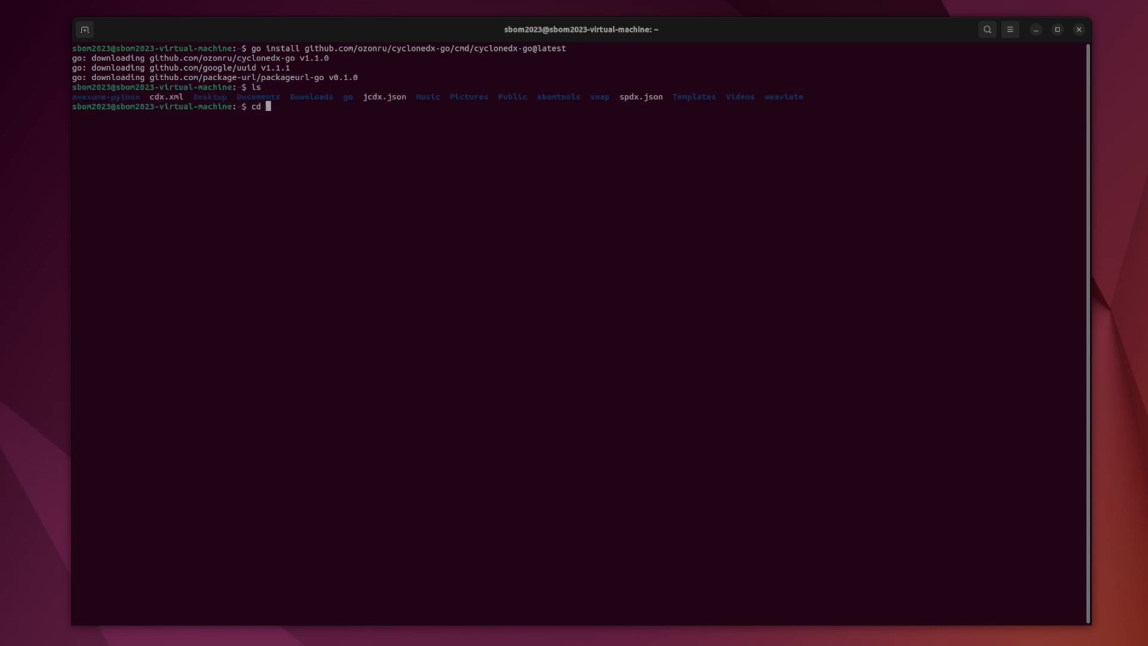
pyautogui.write('go/')
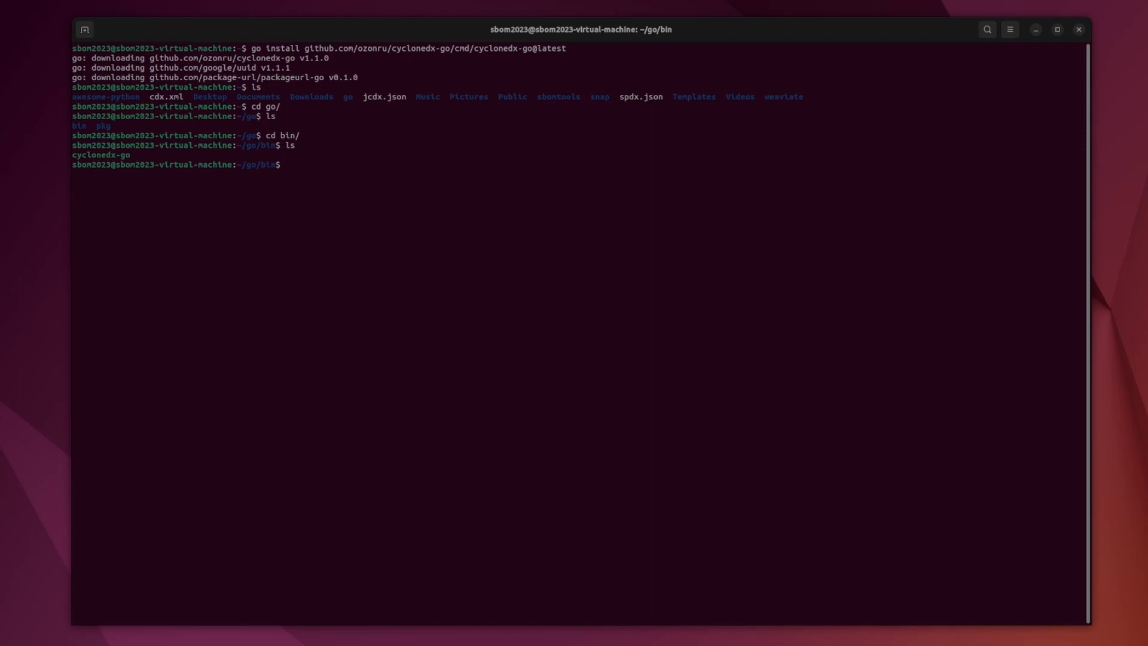
# Step: Return to the home folder and echo the current $PATH
pyautogui.write('cd ../..')
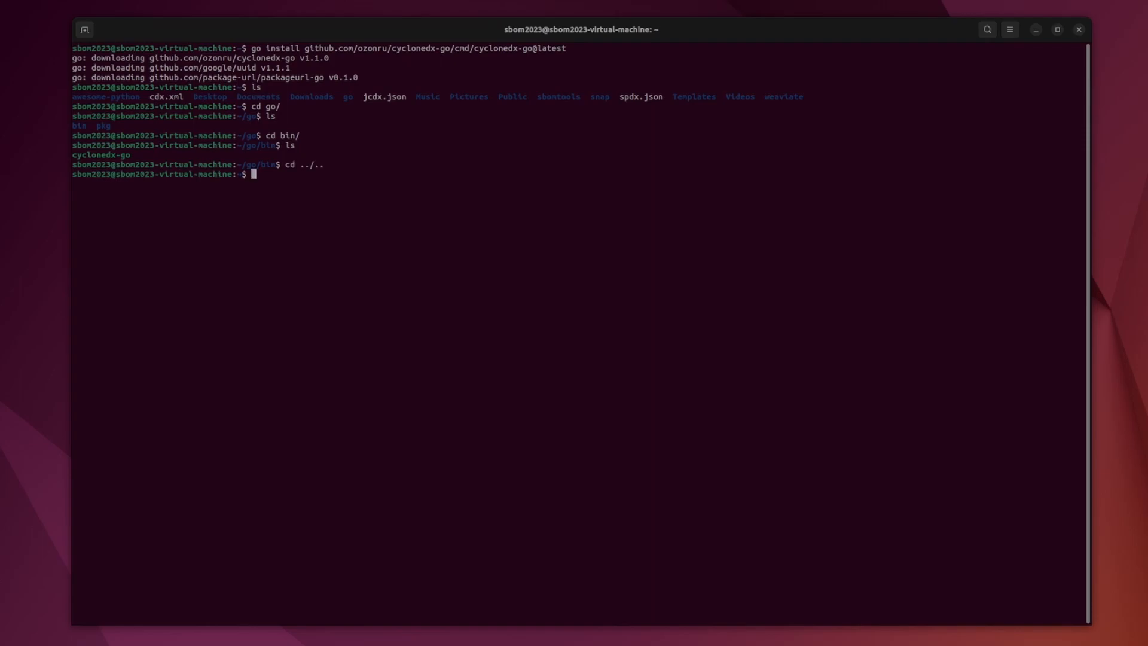
pyautogui.write('$PATH')
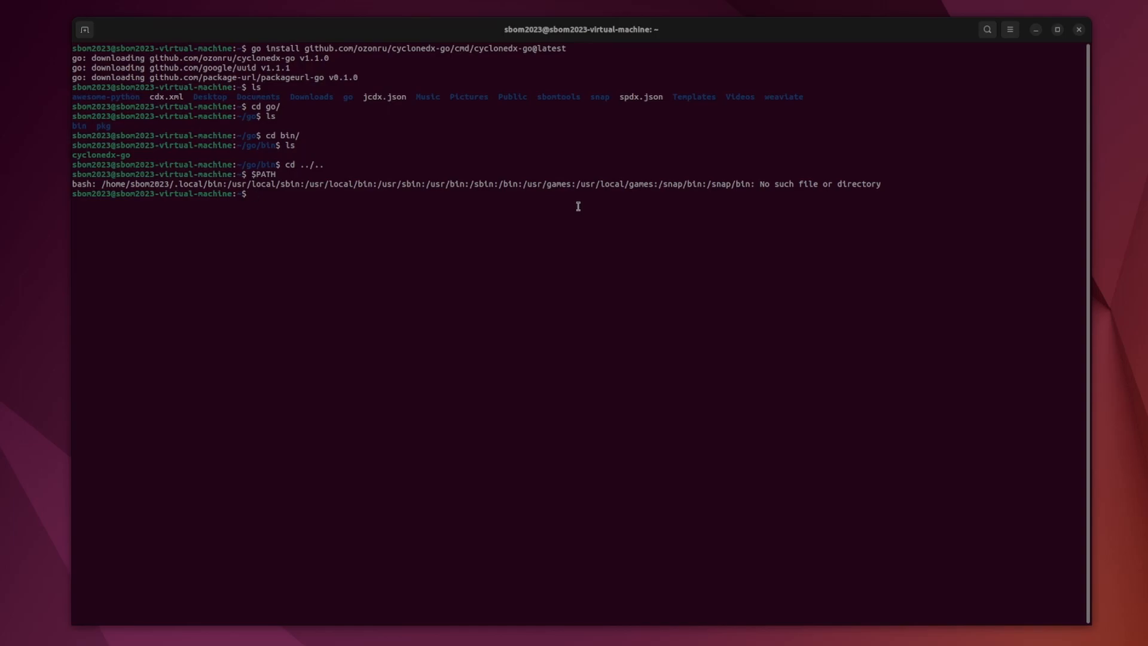
# Step: Export PATH with /home/sbom2023/go/bin prepended to the existing $PATH
pyautogui.write('expoe')
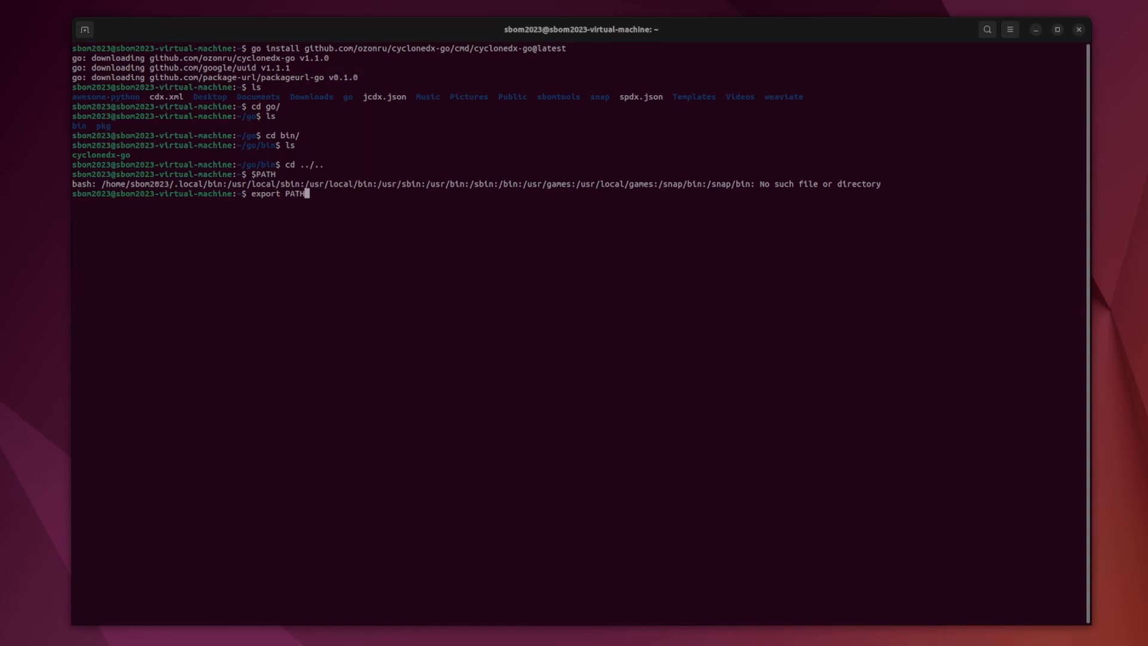
pyautogui.write('="')
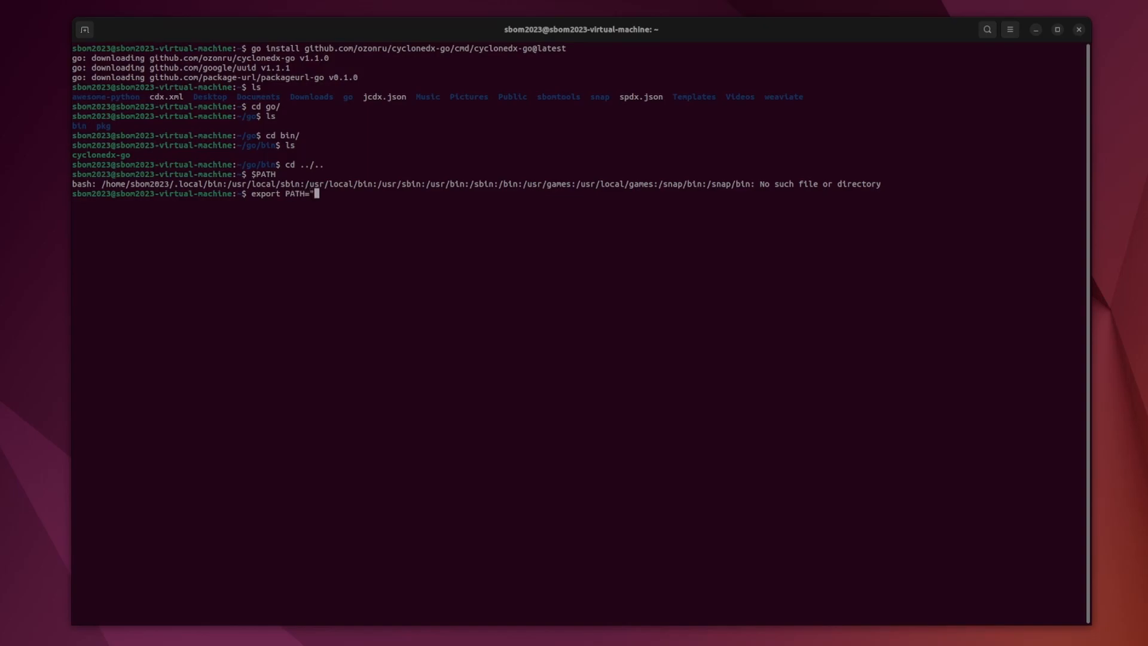
pyautogui.write('/home/')
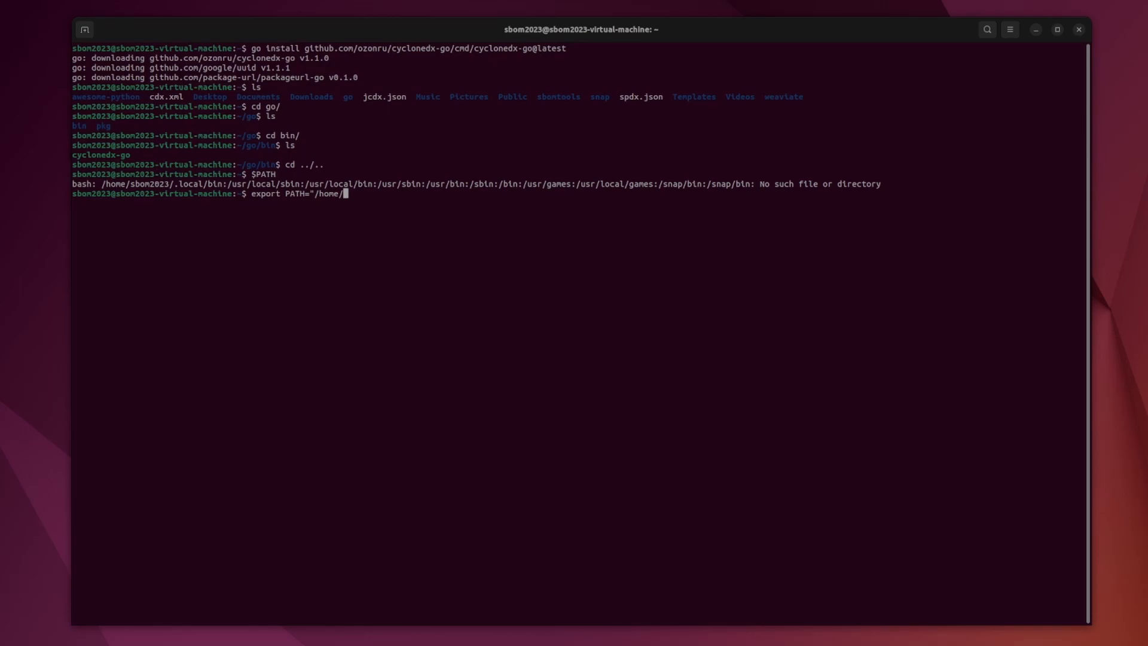
pyautogui.write('sbom2023')
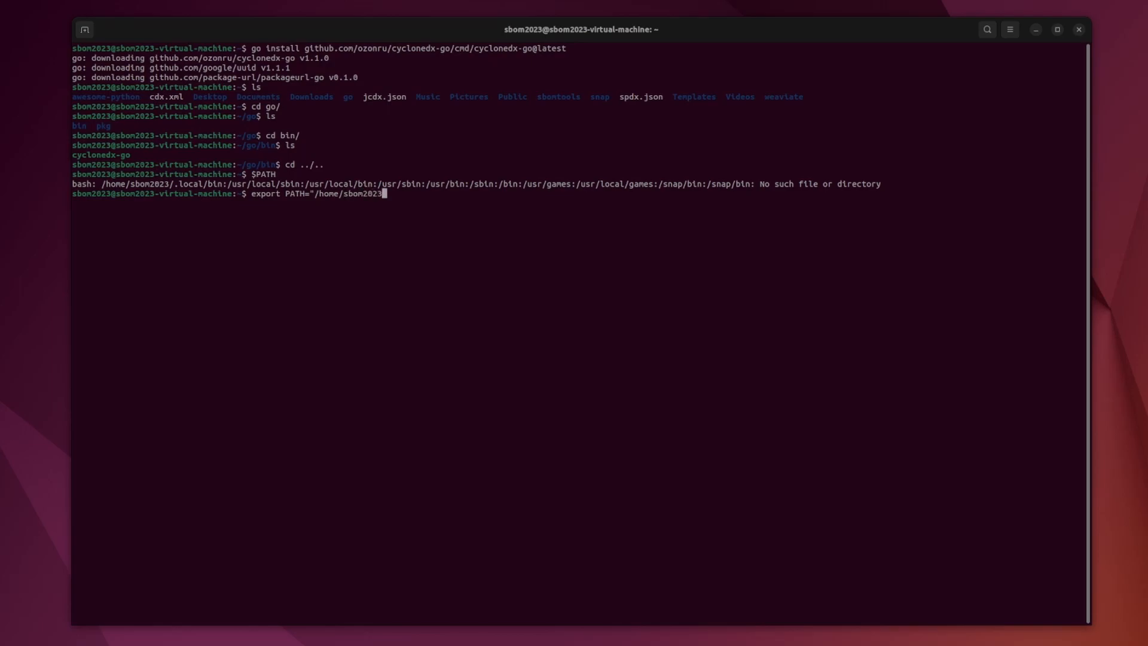
pyautogui.write('/go/b')
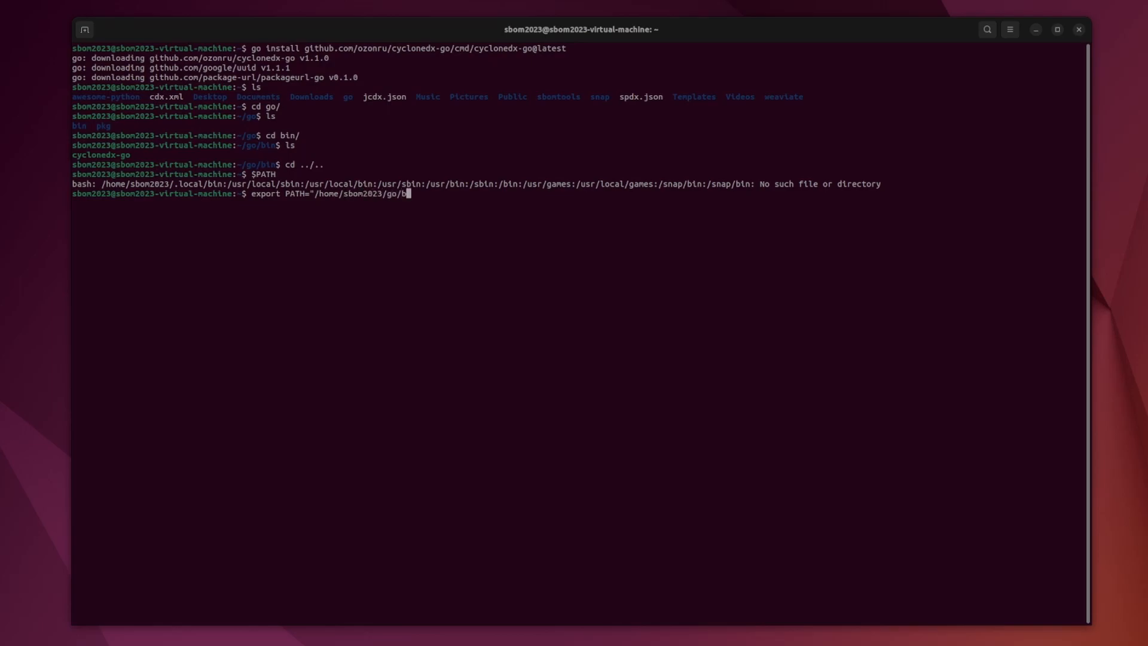
pyautogui.write('in')
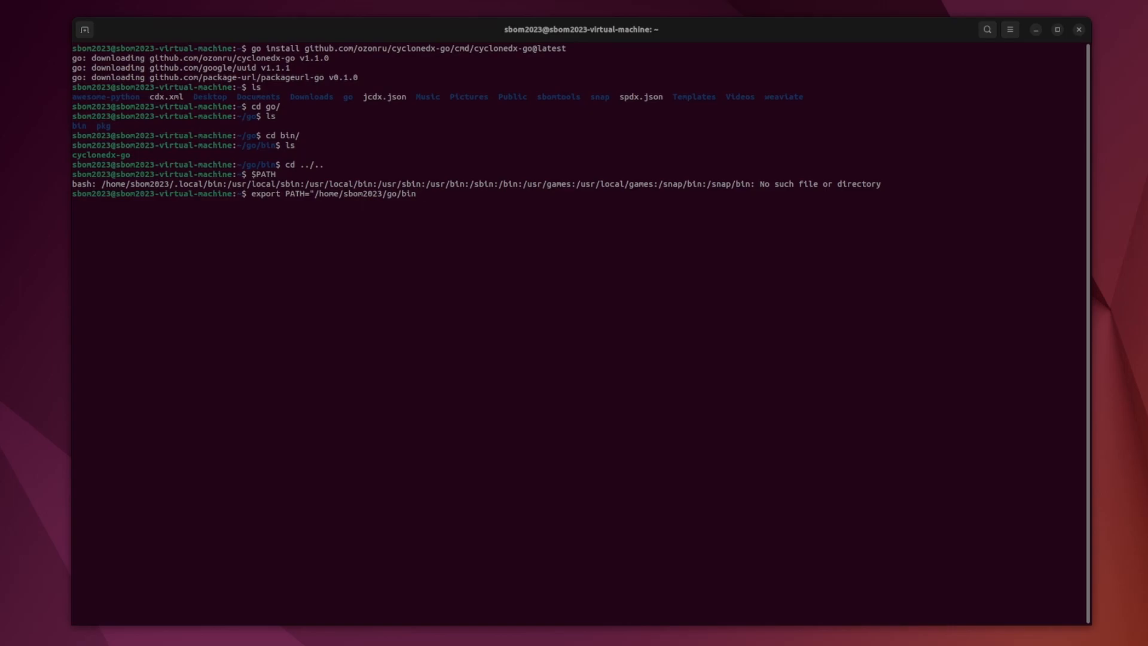
pyautogui.write(':$PATH')
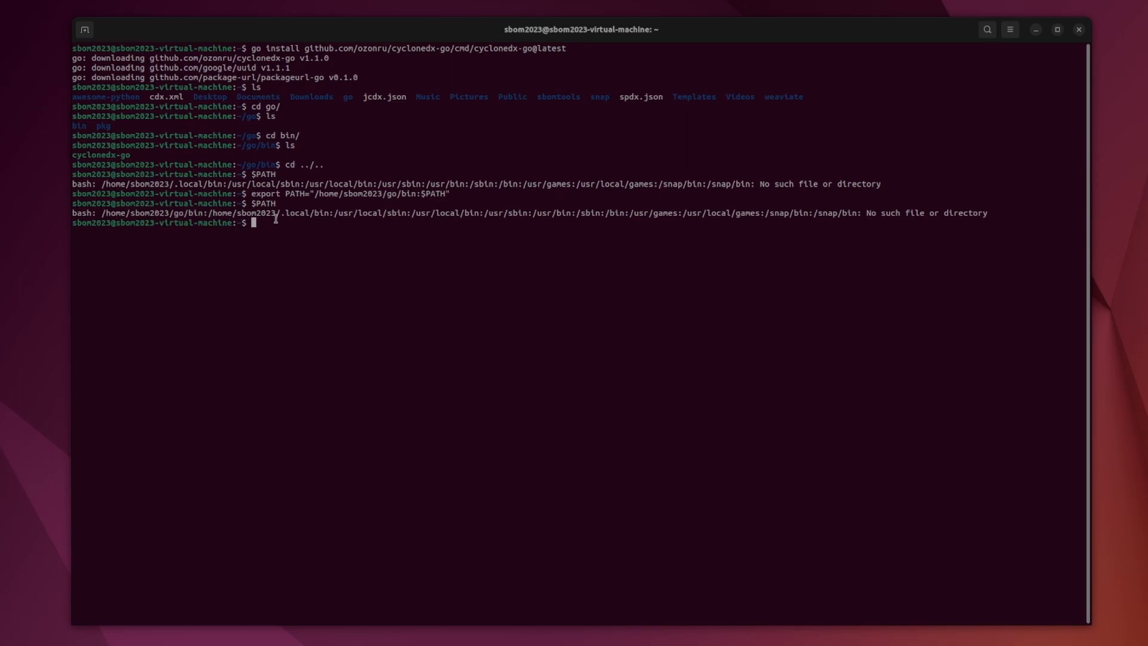
# Step: List the home folder and change into the weaviate project folder
pyautogui.write('ls')
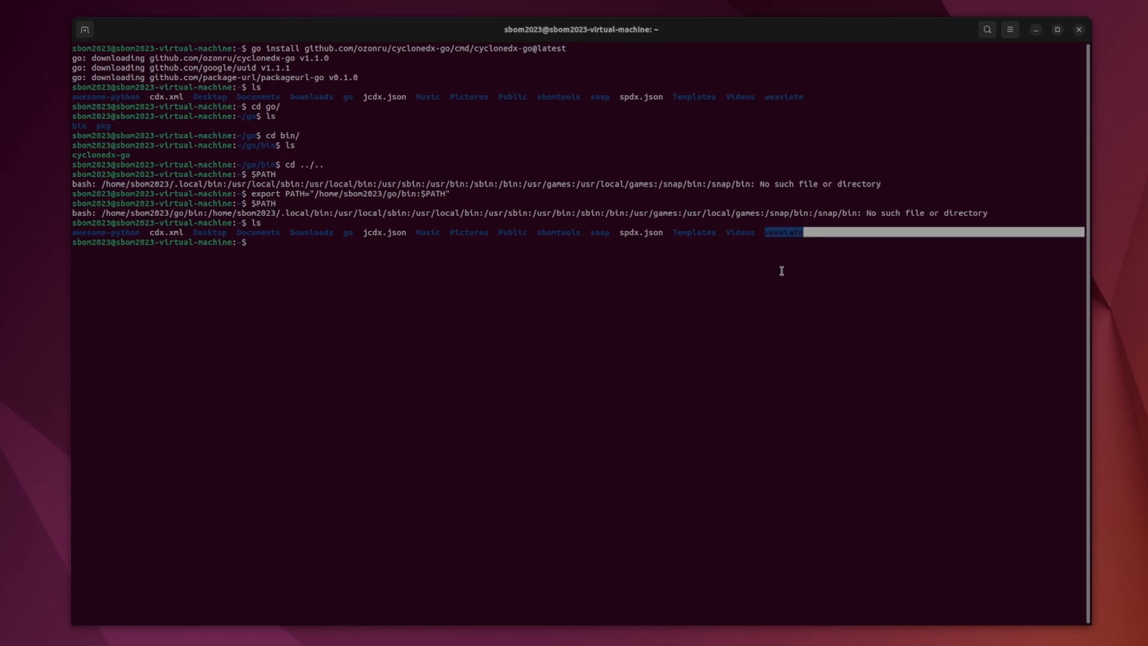
pyautogui.write('cd weaviate/')
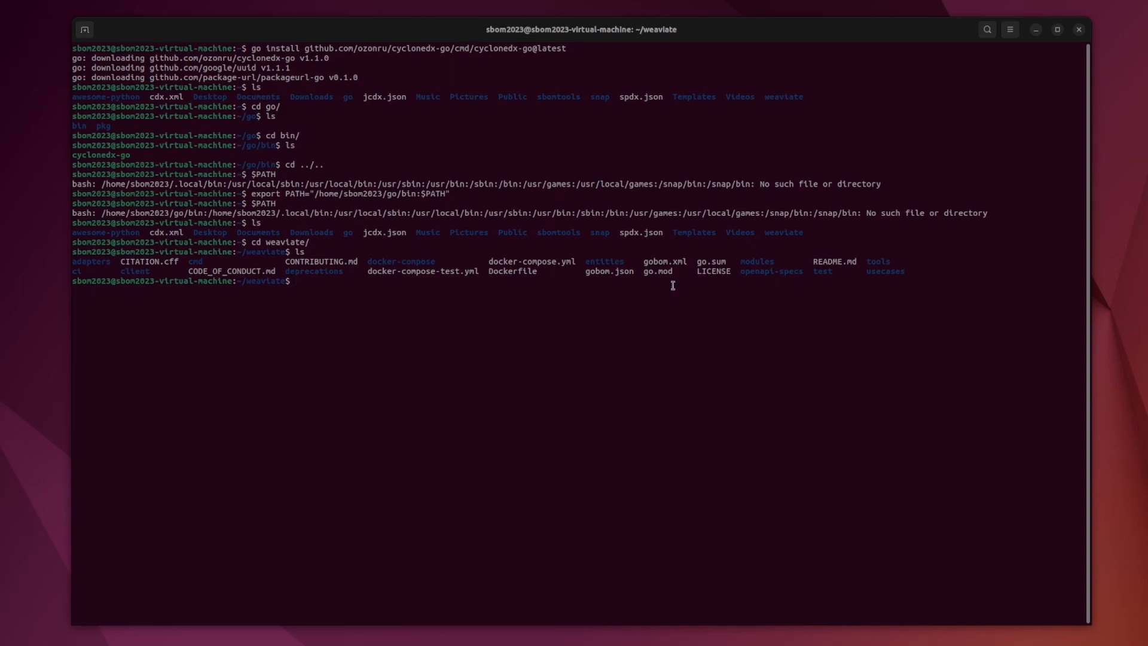
# Step: Show cyclonedx-go -h usage, then run cyclonedx-go to print the SBOM
pyautogui.write('cyclonedx-go -h')
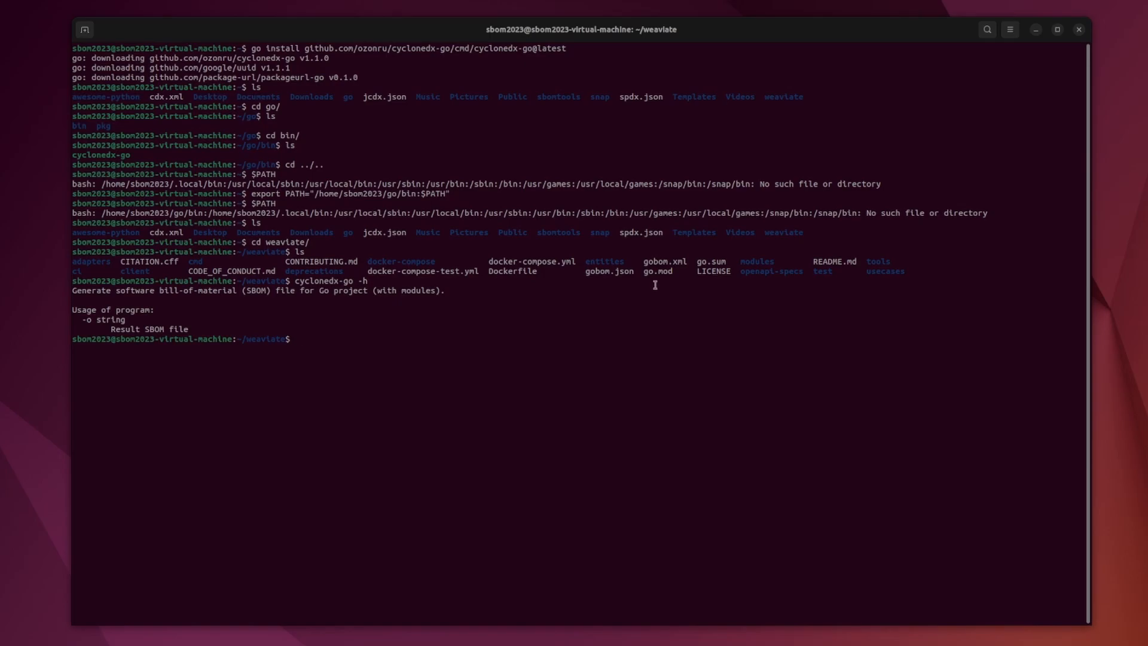
pyautogui.moveTo(532, 287)
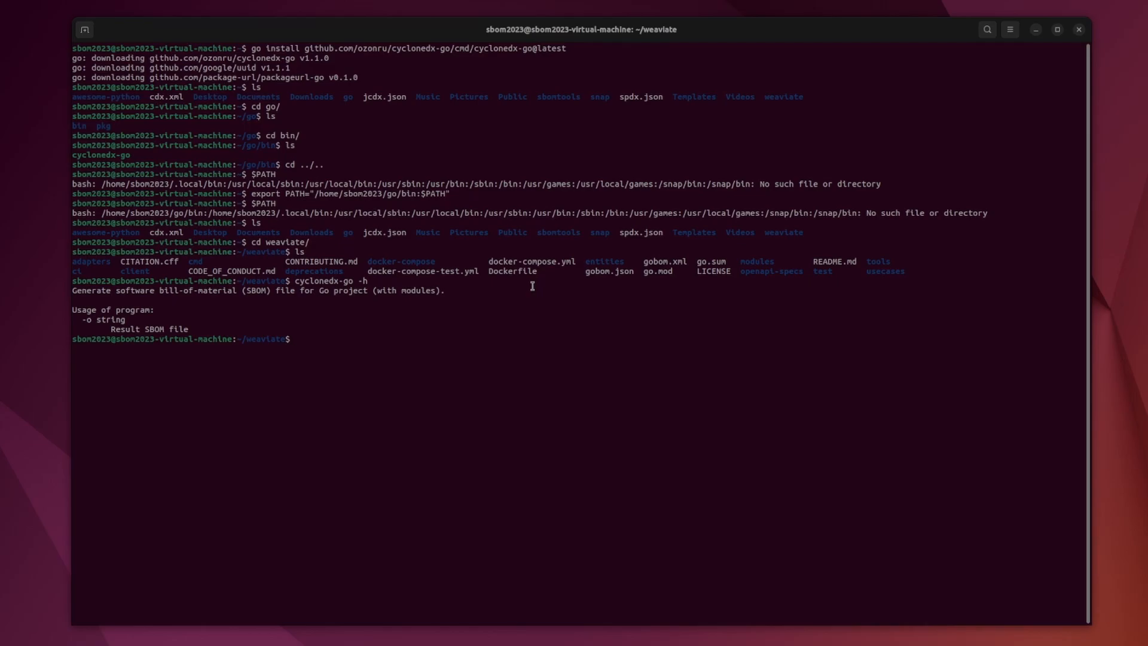
pyautogui.write('cyclonedx-go')
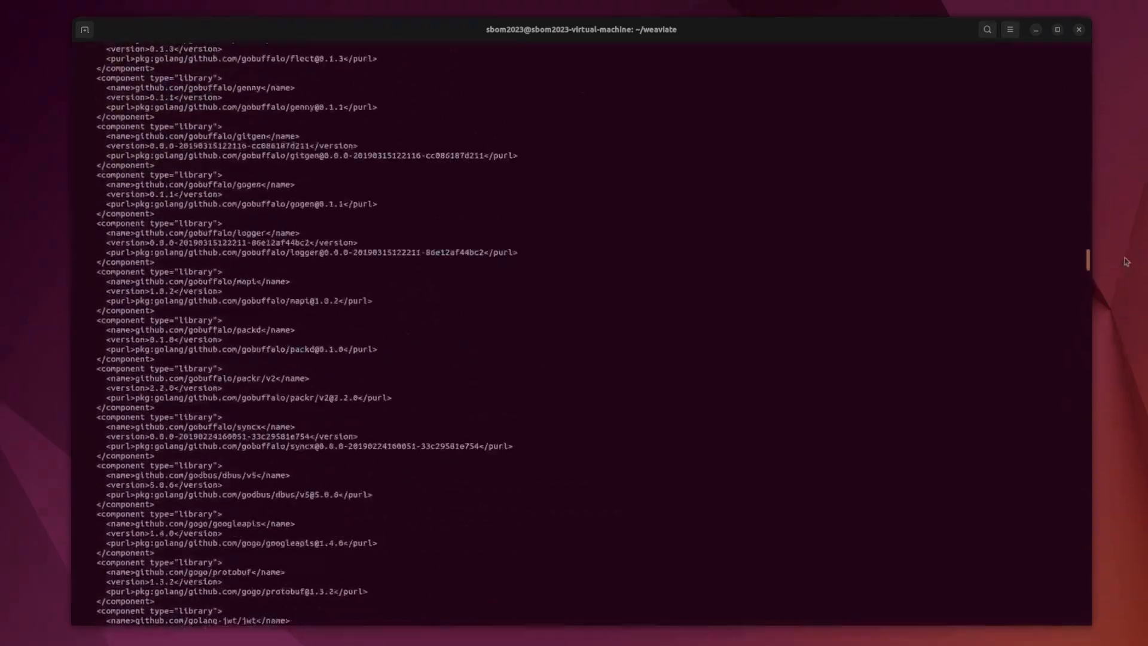
# Step: Scroll through the CycloneDX XML component listing for weaviate
pyautogui.scroll(-3)
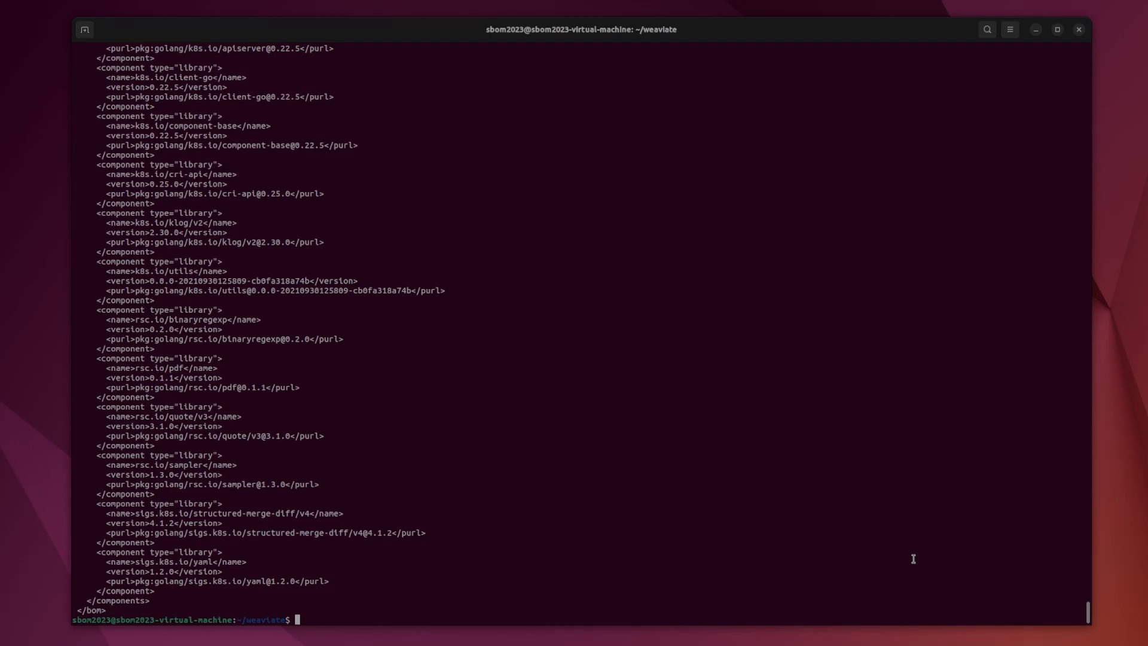
# Step: Run cyclonedx-go -o gobom.xml to save the SBOM, and review the printed XML
pyautogui.write('cyclonedx-go -o')
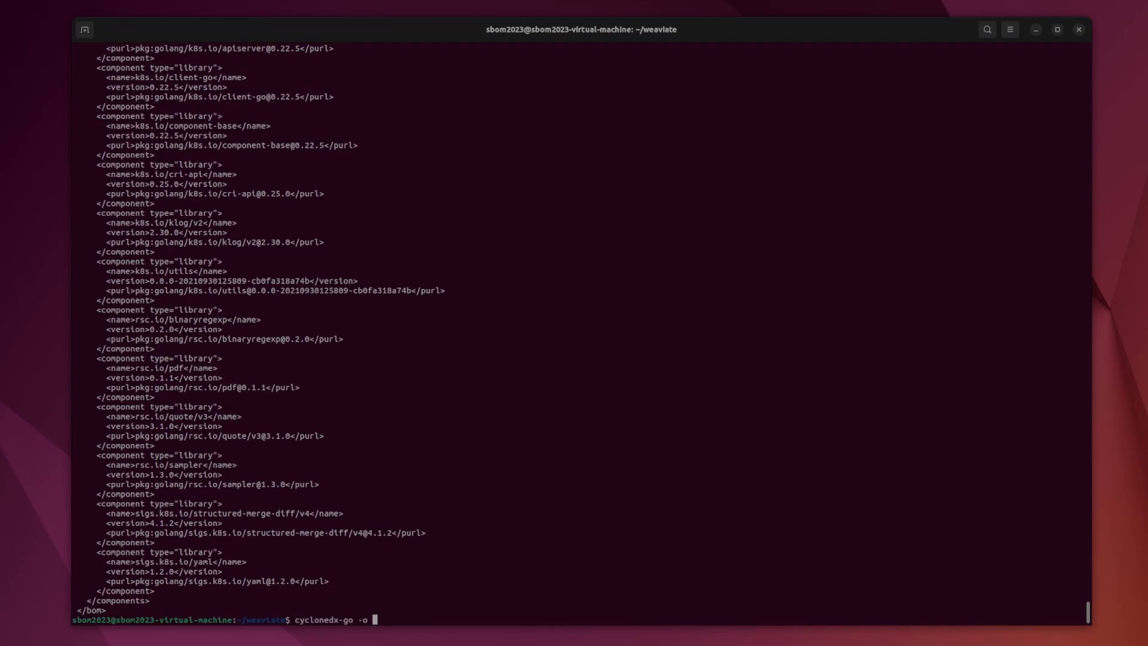
pyautogui.write('gobom')
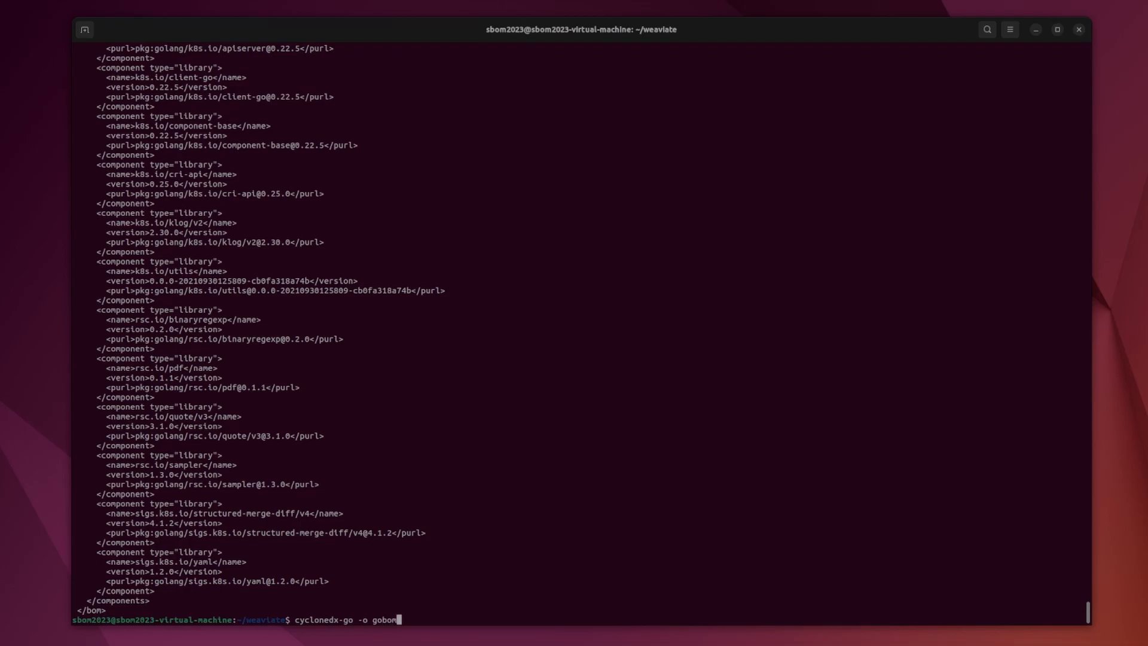
pyautogui.write('.xm')
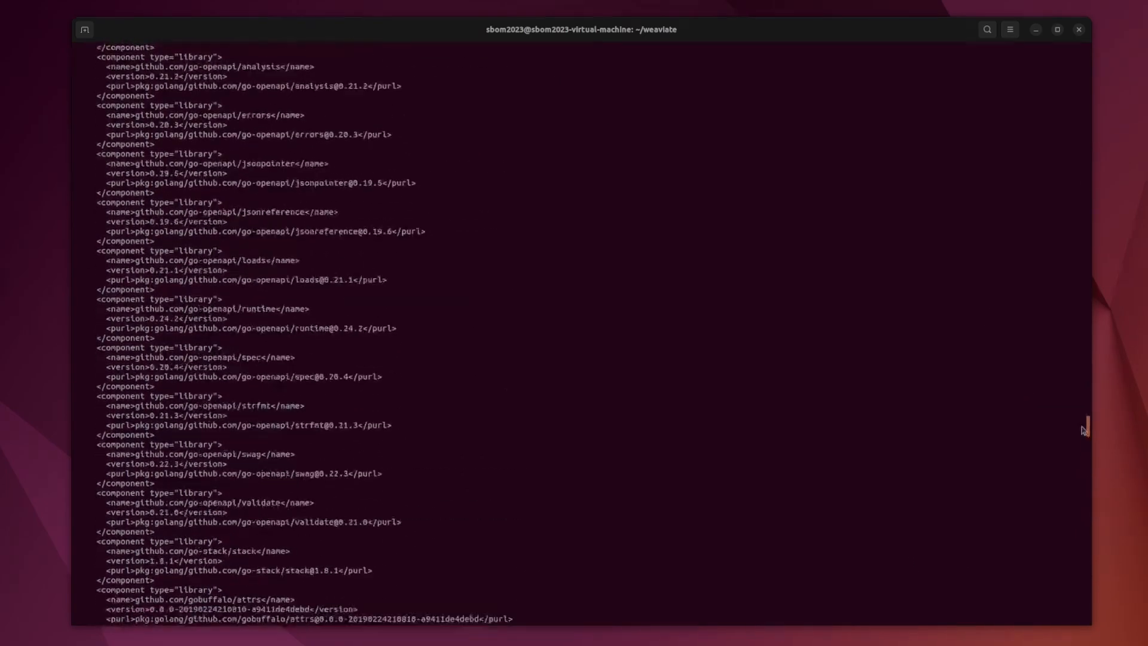
pyautogui.scroll(-3)
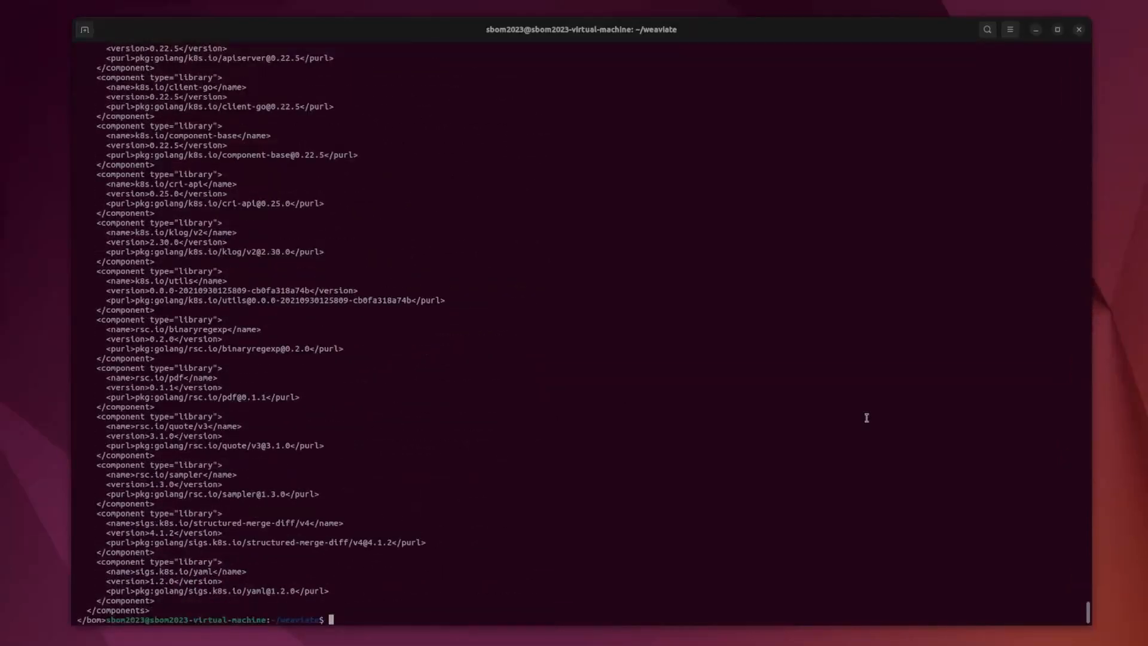